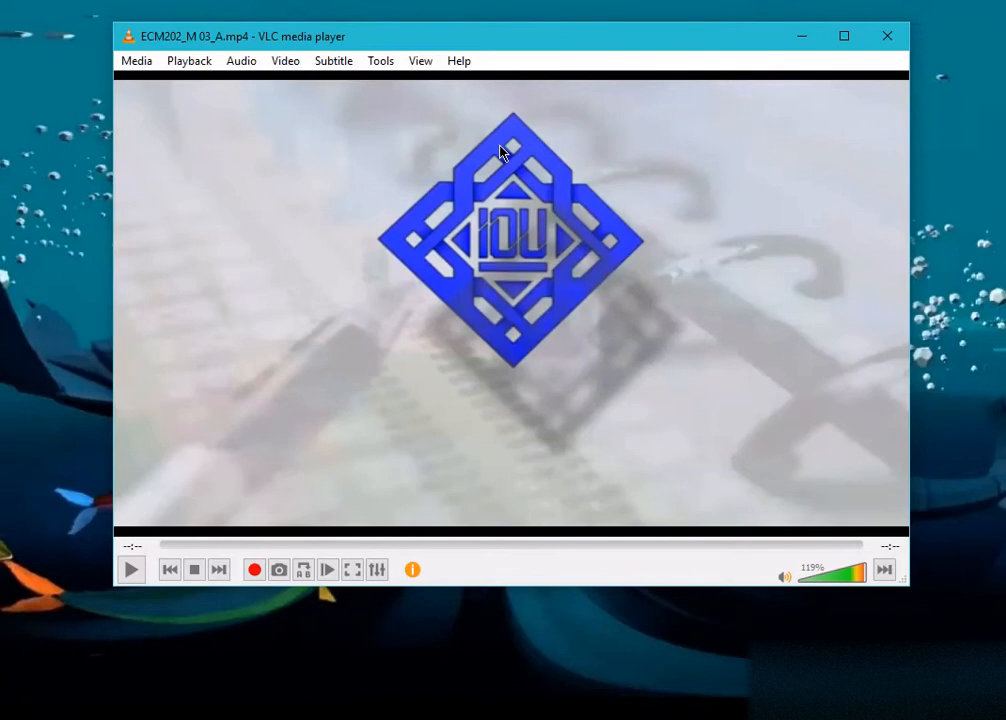
pyautogui.moveTo(383, 9)
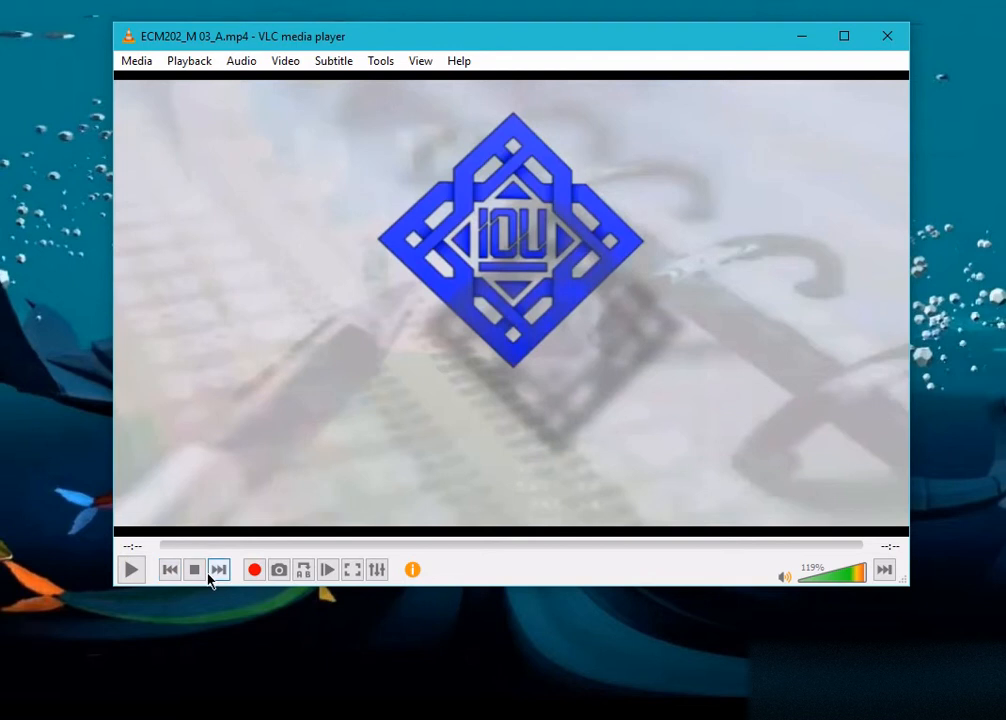
# Open the Tools > Customize Interface toolbar editor and scroll its element list.
pyautogui.click(380, 60)
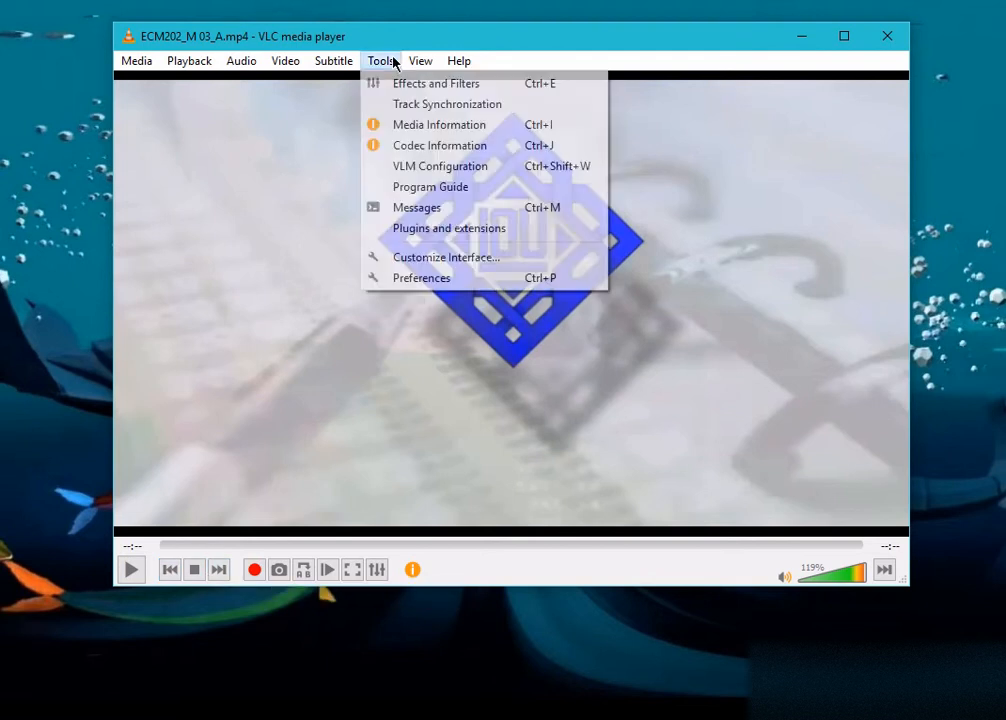
pyautogui.click(446, 257)
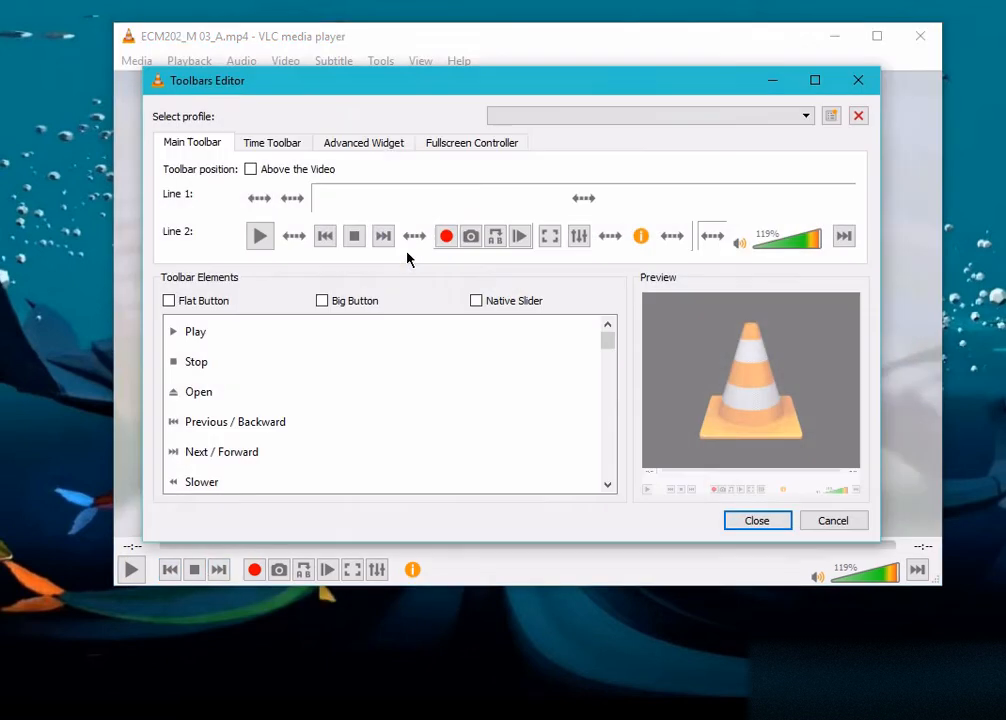
pyautogui.moveTo(566, 257)
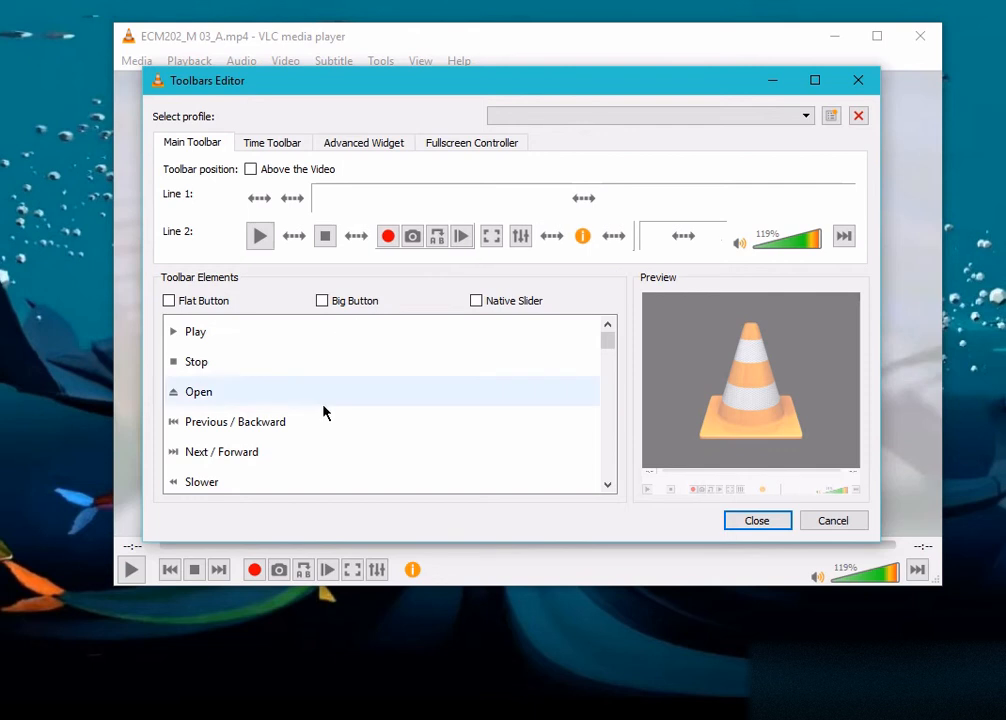
pyautogui.scroll(-3)
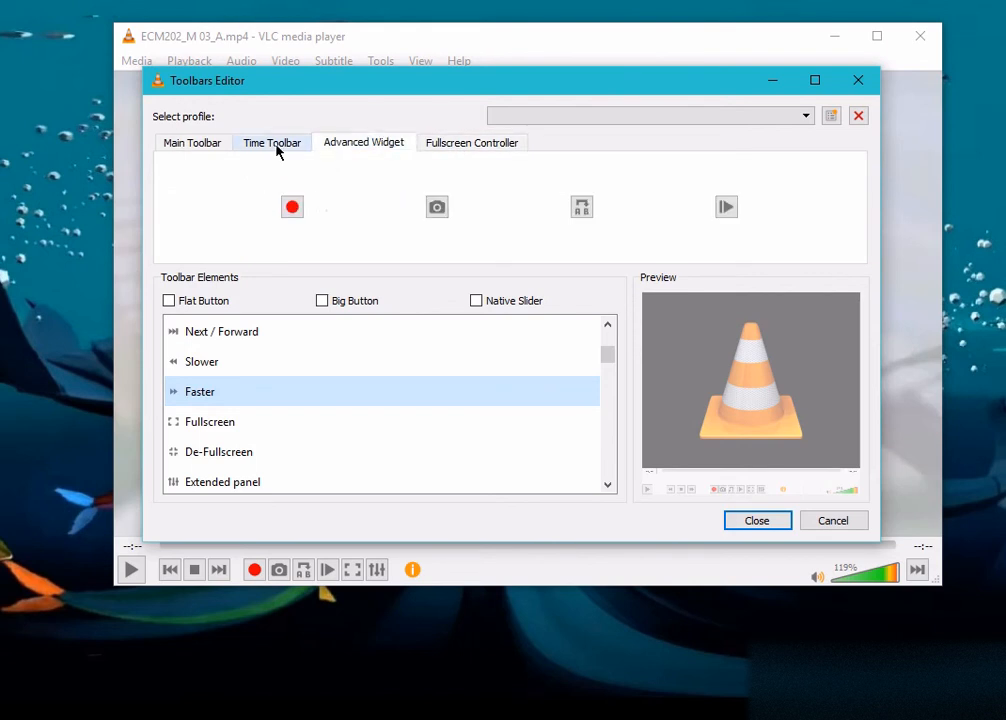
# Show the Main Toolbar layout and scroll to review Line 2's buttons.
pyautogui.click(192, 142)
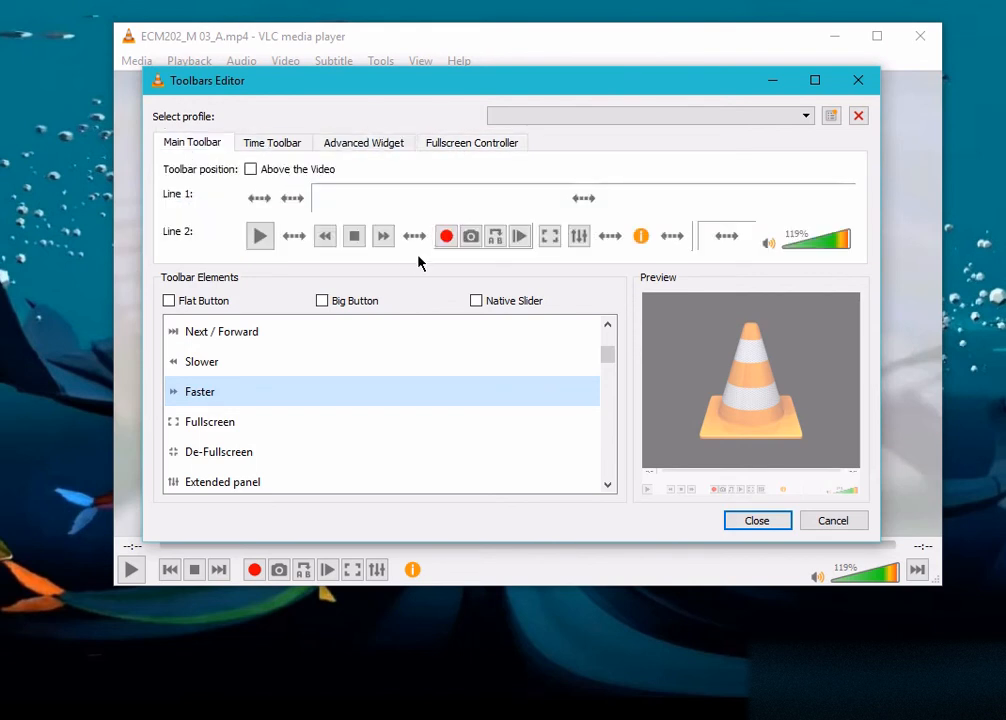
pyautogui.moveTo(428, 262)
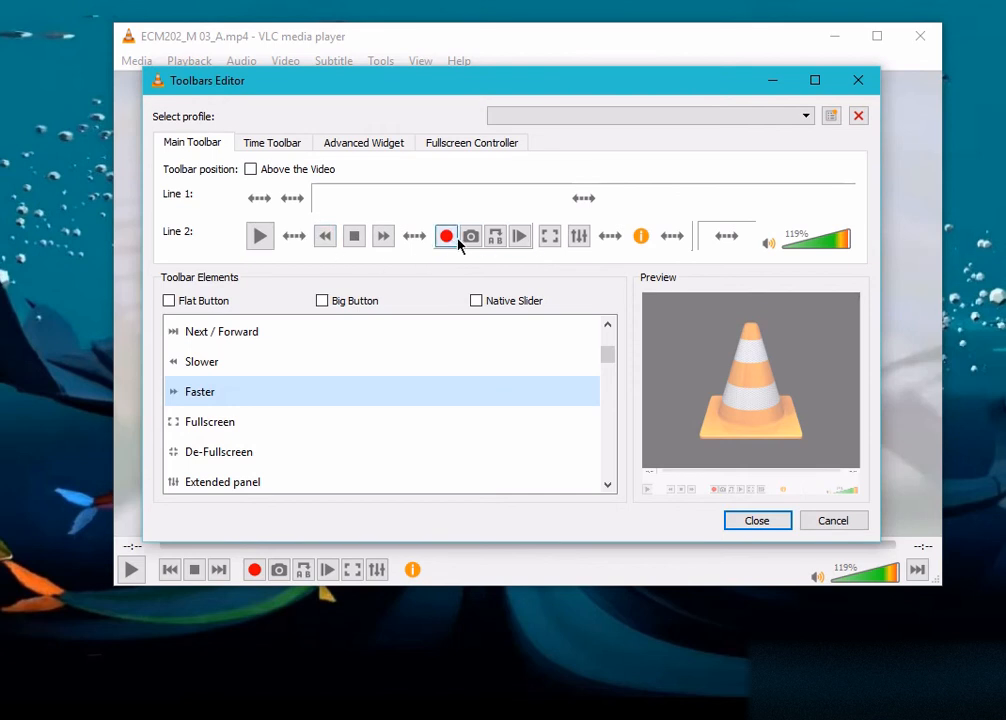
pyautogui.moveTo(447, 238)
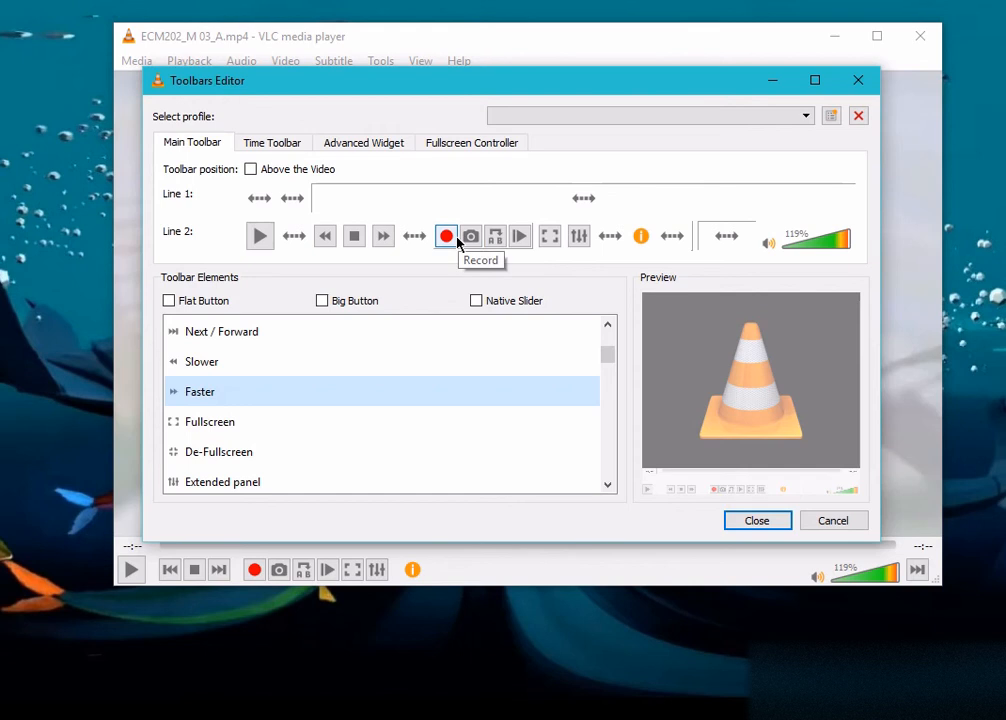
pyautogui.moveTo(470, 237)
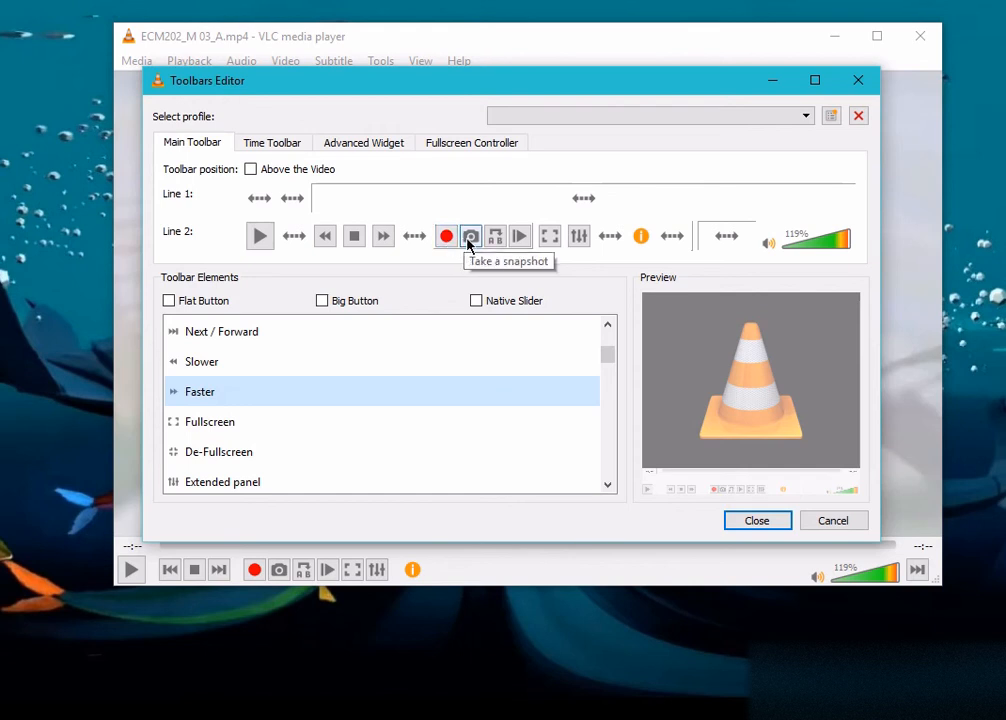
pyautogui.moveTo(436, 247)
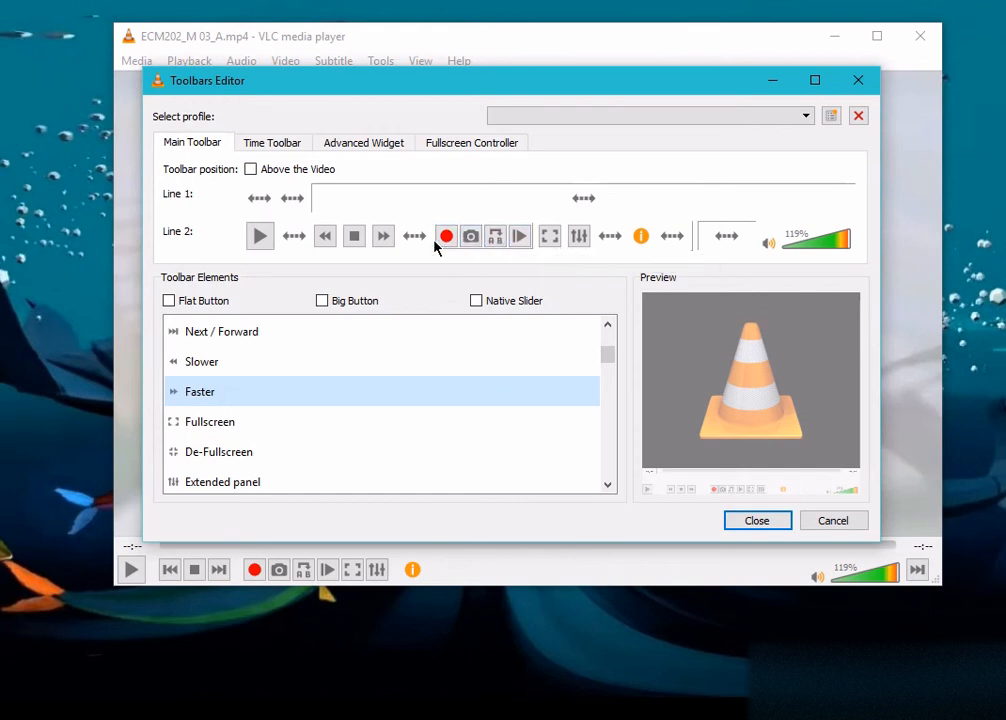
pyautogui.moveTo(456, 257)
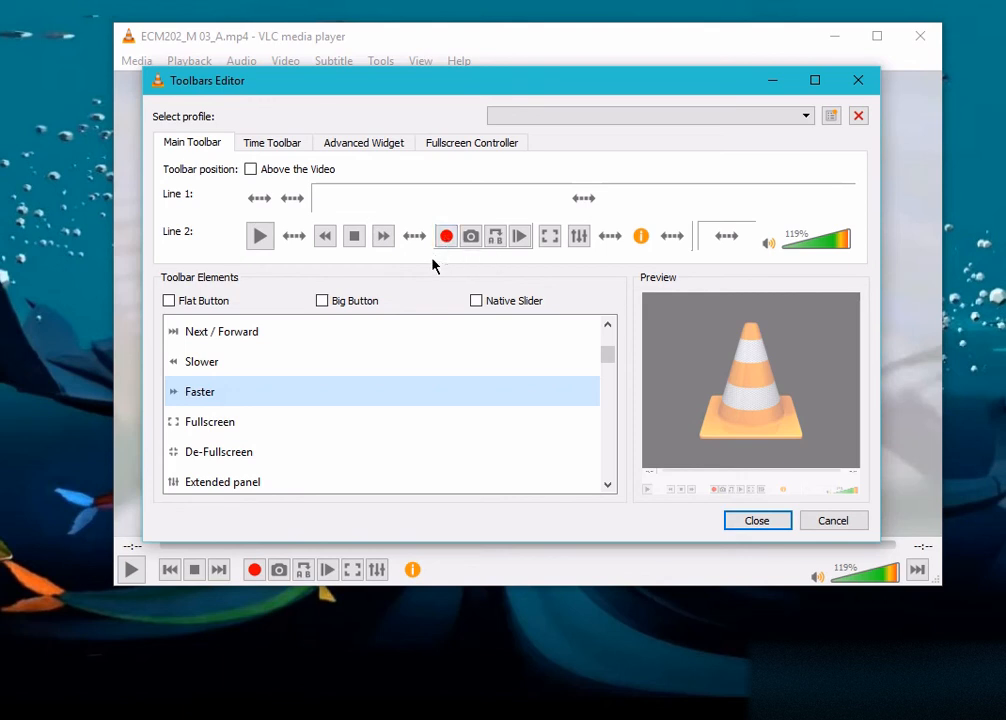
pyautogui.moveTo(418, 248)
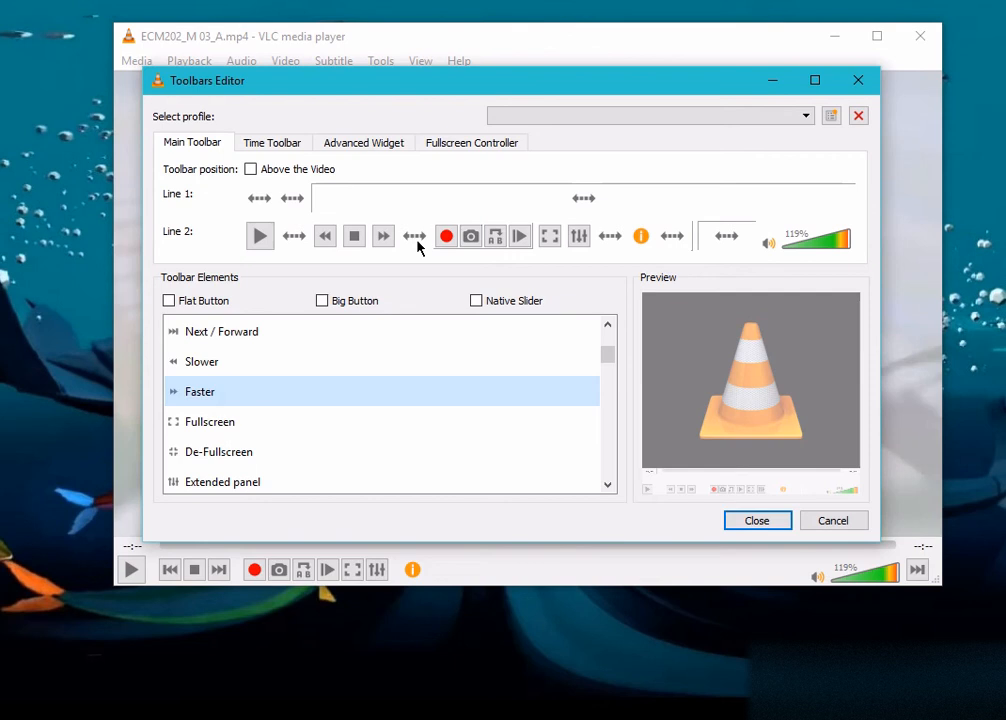
pyautogui.moveTo(495, 236)
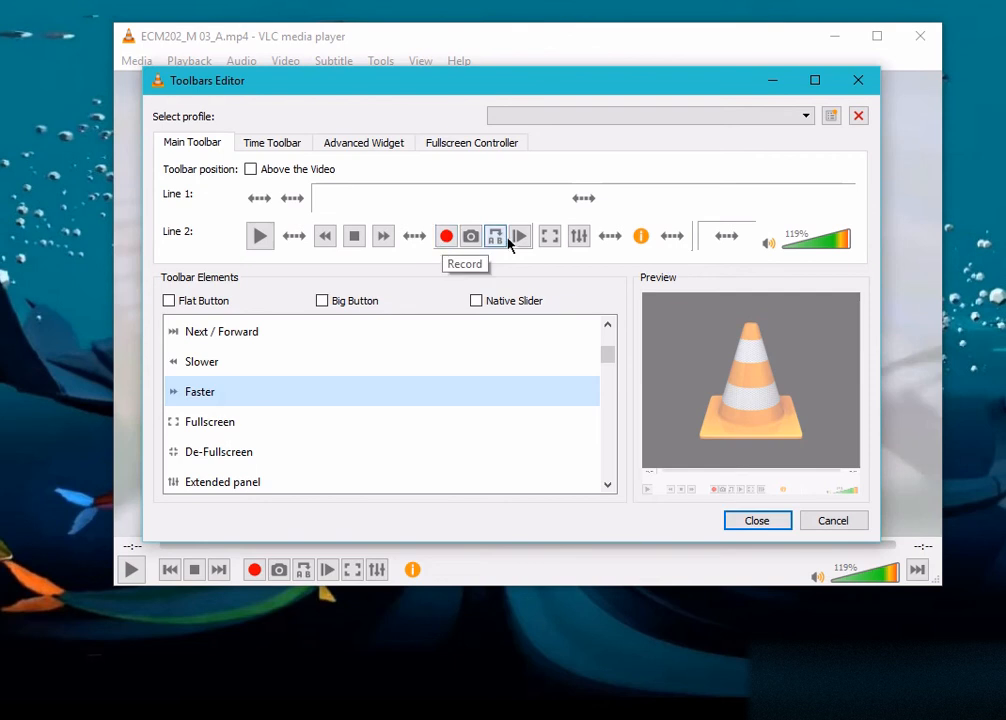
pyautogui.moveTo(690, 262)
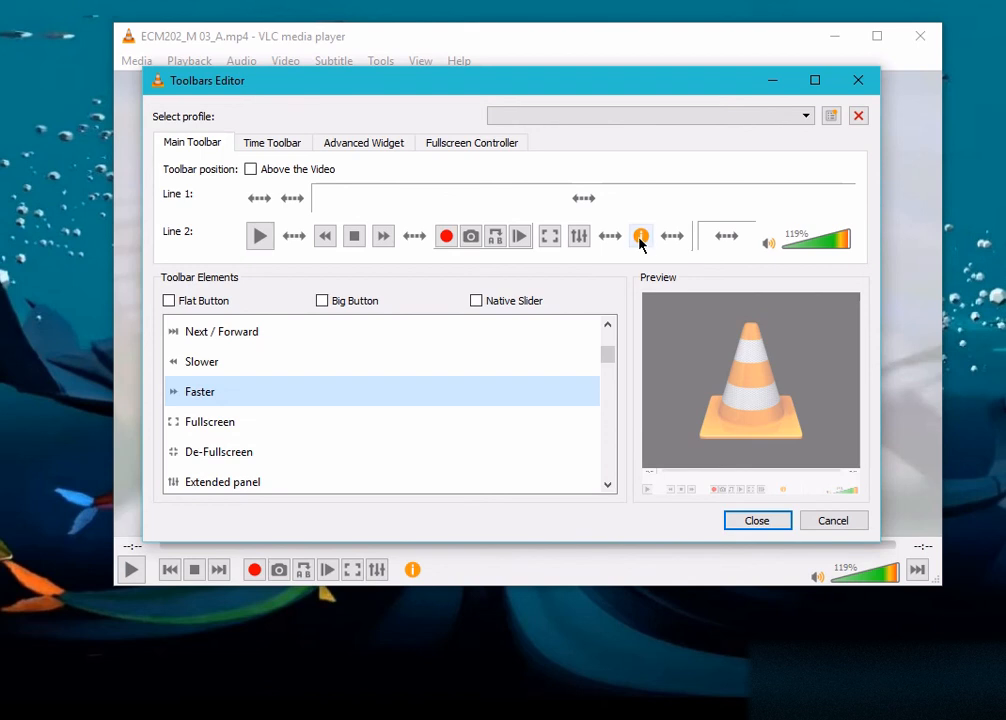
pyautogui.moveTo(641, 236)
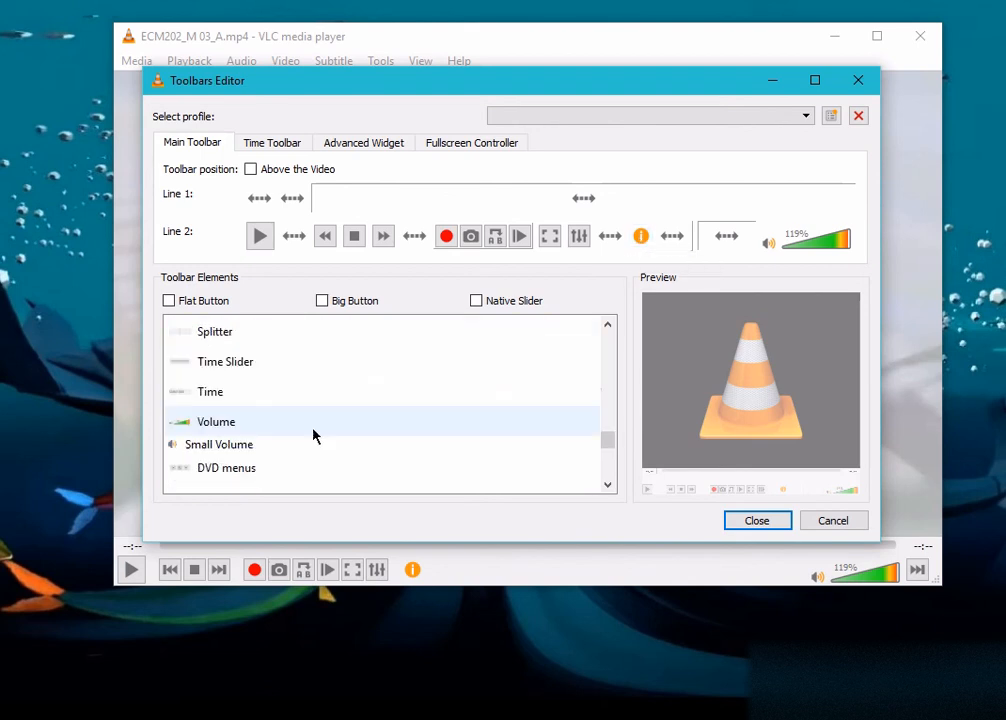
pyautogui.scroll(-3)
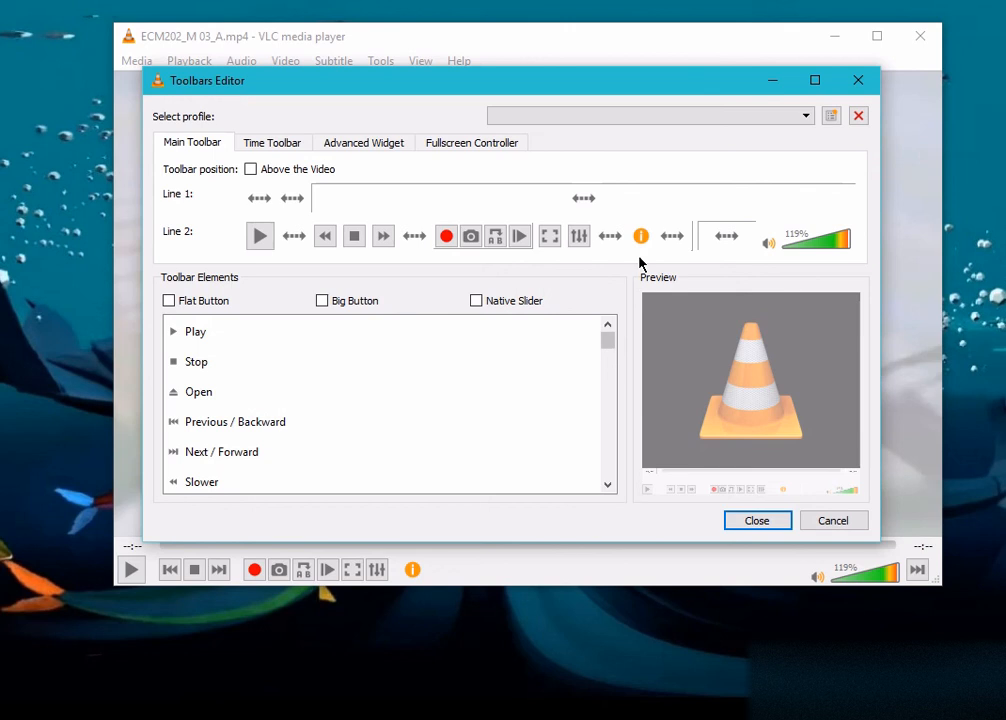
pyautogui.moveTo(157, 546)
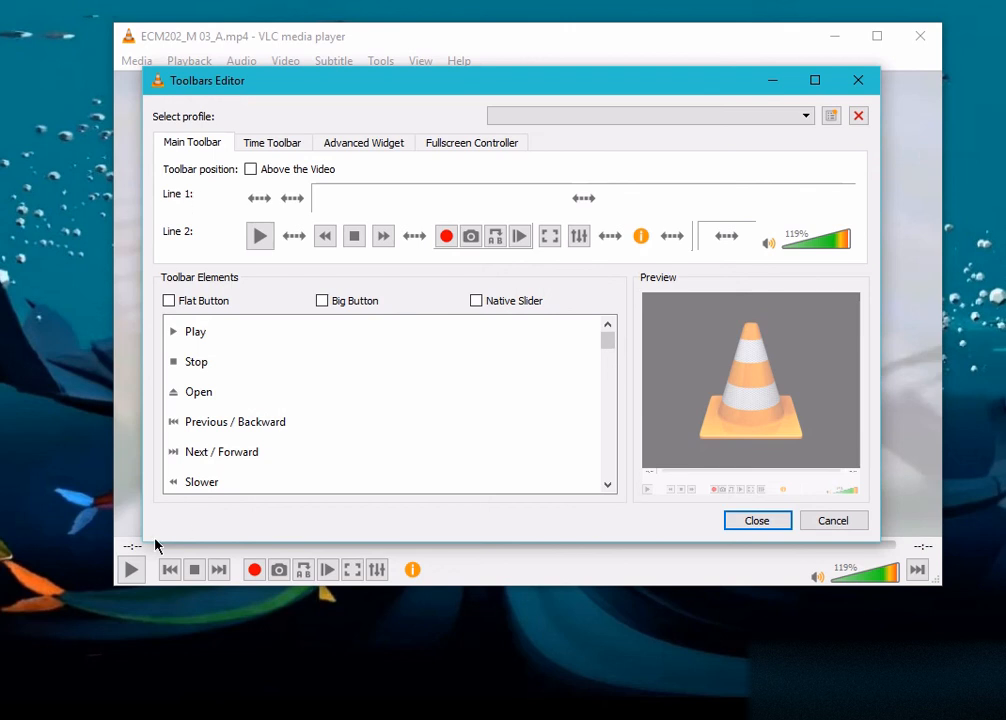
pyautogui.moveTo(216, 215)
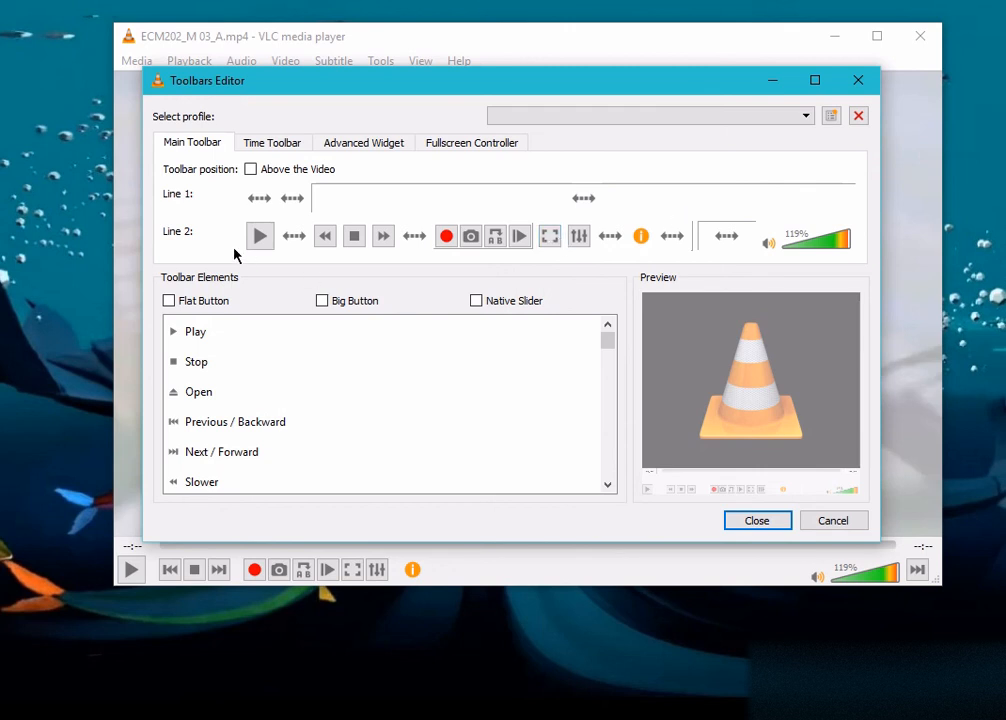
# Close the Toolbars Editor, keeping the new Slower and Faster buttons.
pyautogui.click(757, 520)
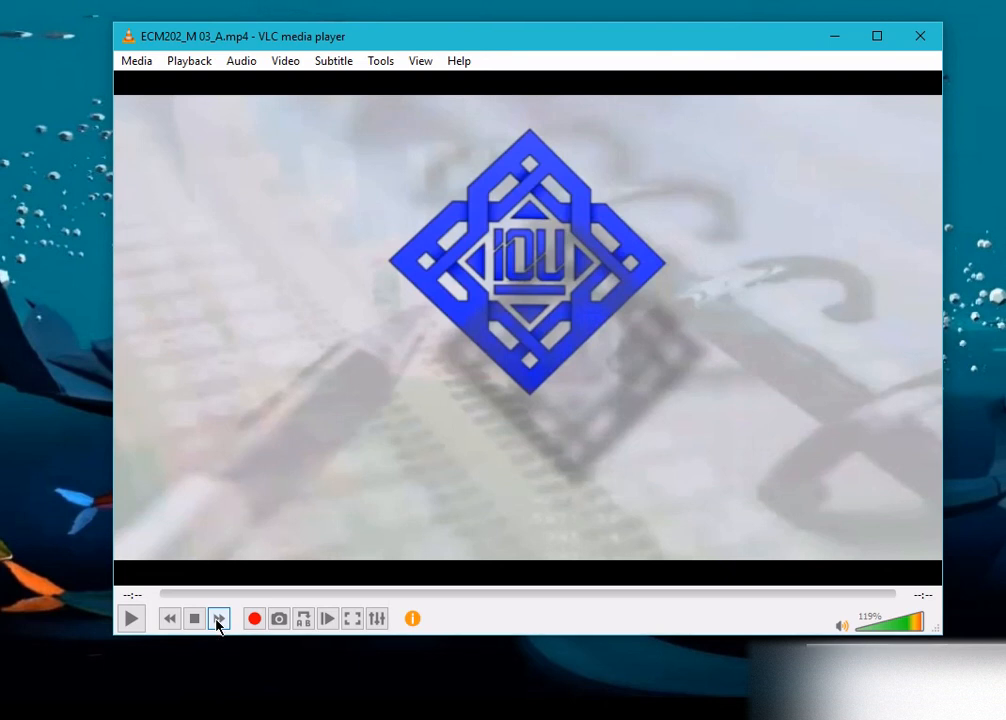
pyautogui.moveTo(218, 618)
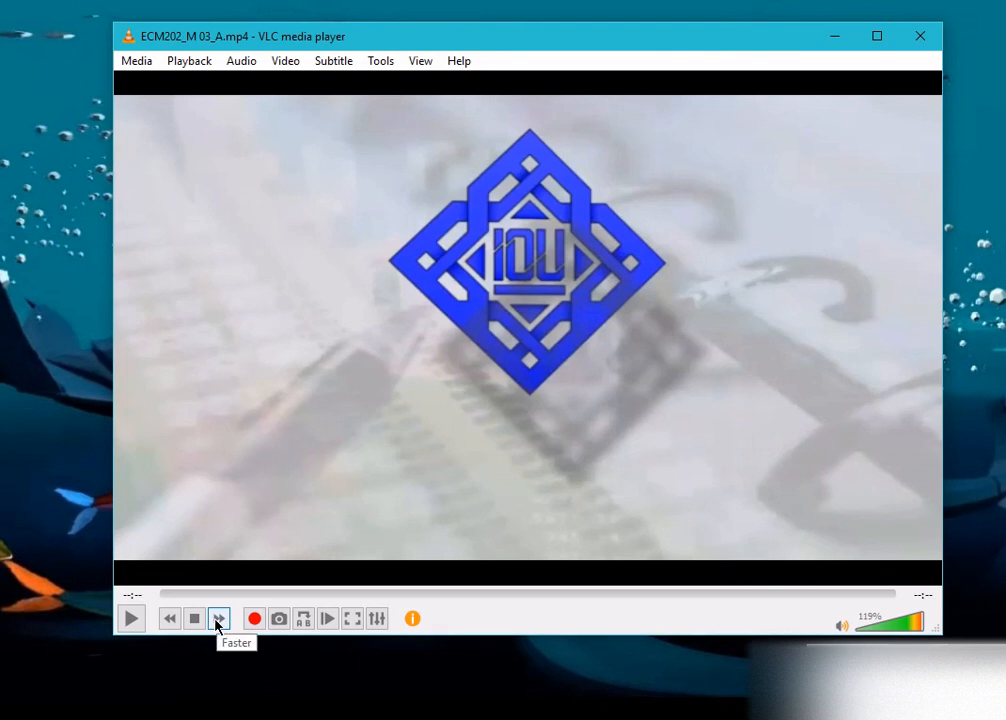